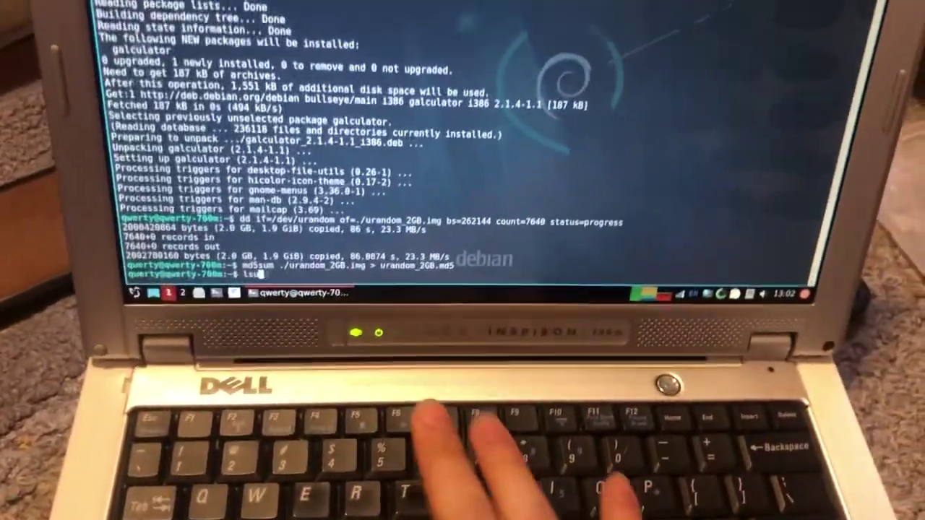
Run lsusb so the Super Top microSD card reader shows among the connected USB devices
key("Return")
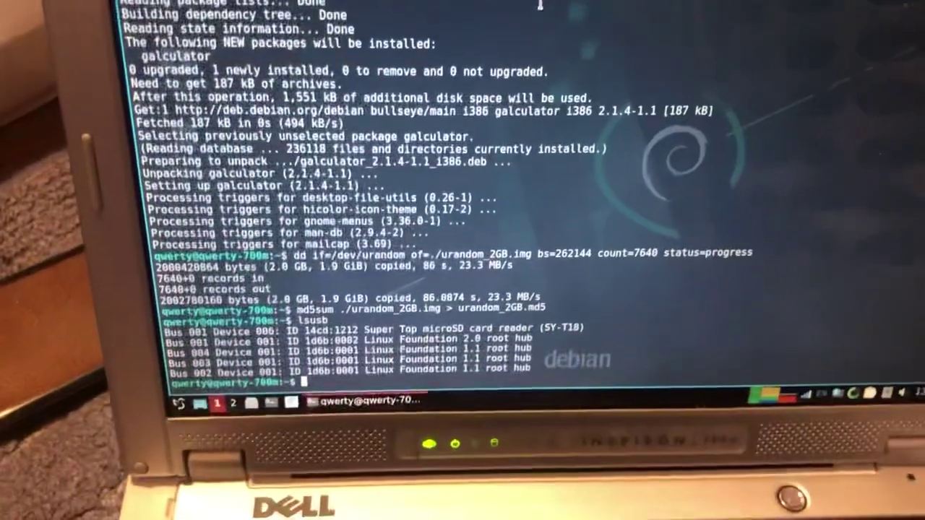